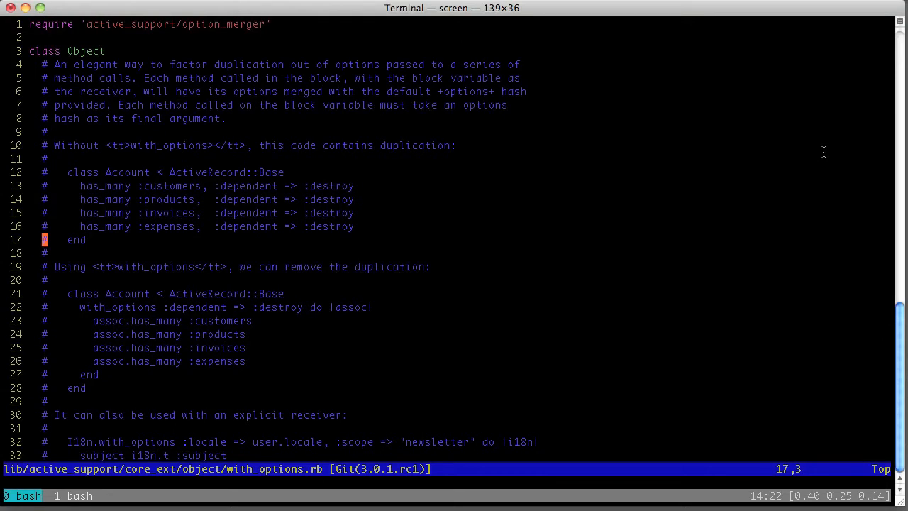
Step: Define arg = { :foo => { :bar => :baz } } in IRB
{"action": "key", "text": "V"}
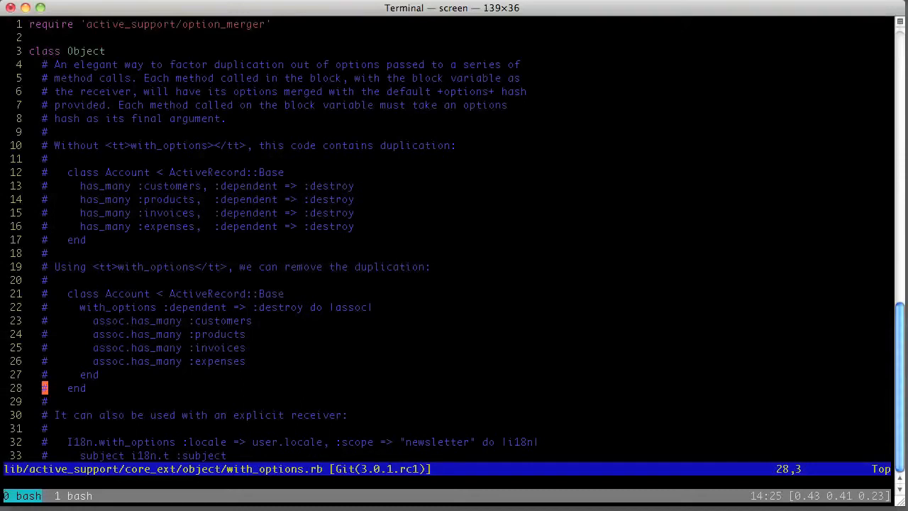
{"action": "scroll", "scroll_direction": "down", "scroll_amount": 3}
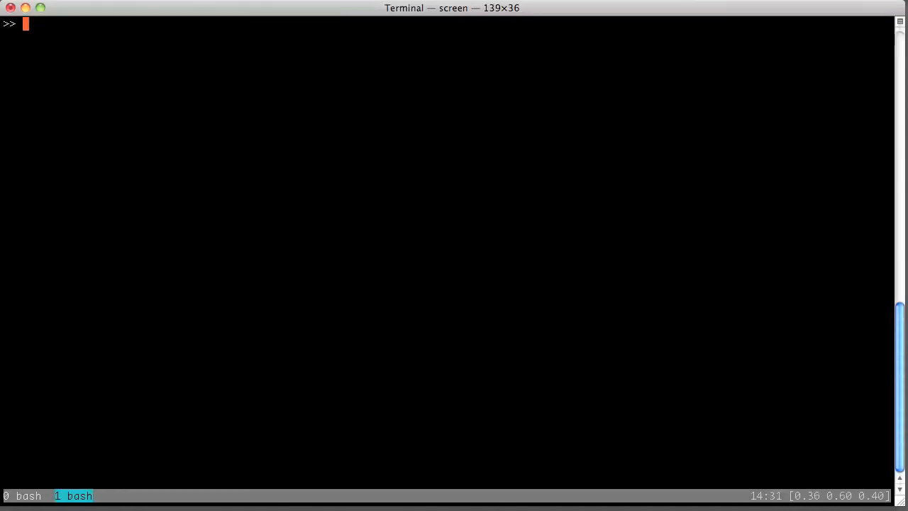
{"action": "type", "text": "arg = { :f"}
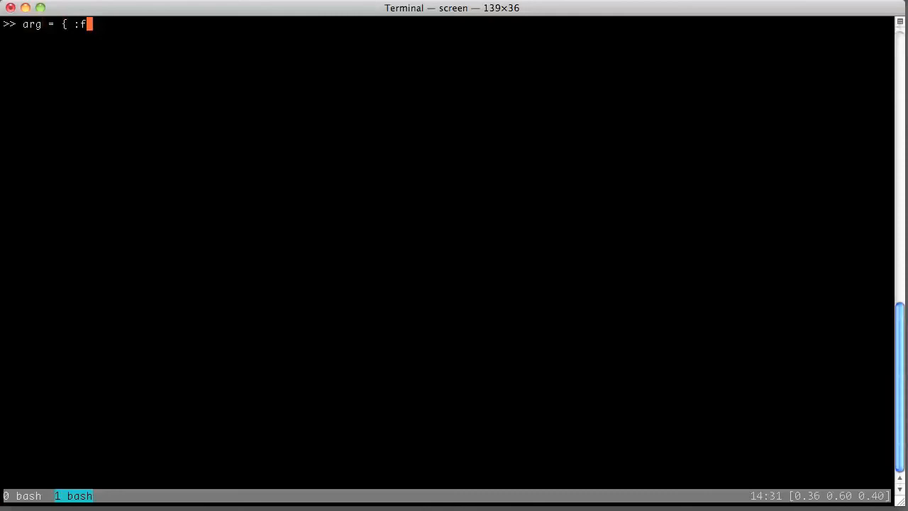
{"action": "type", "text": "oo => { :bar => :baz }"}
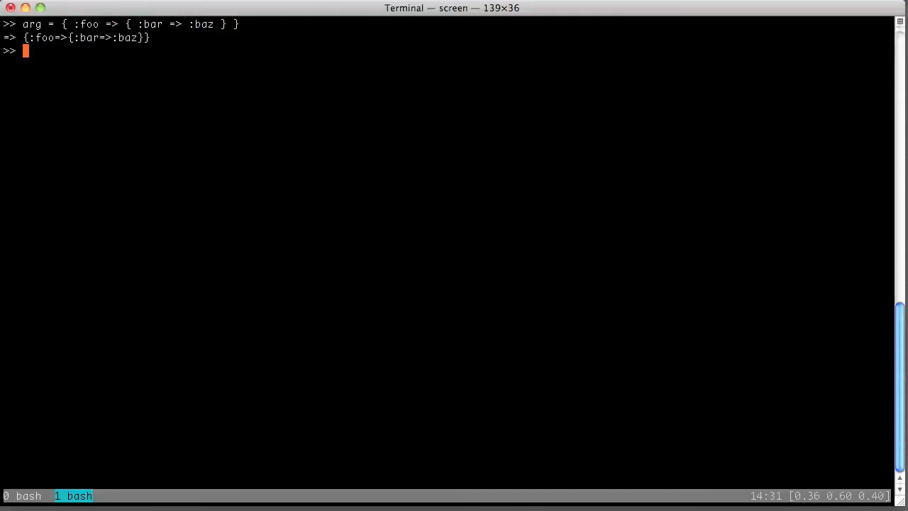
Step: Define options = { :foo => { :qux => :quux } } and evaluate options.merge arg, yielding {:foo=>{:bar=>:baz}}
{"action": "type", "text": "options"}
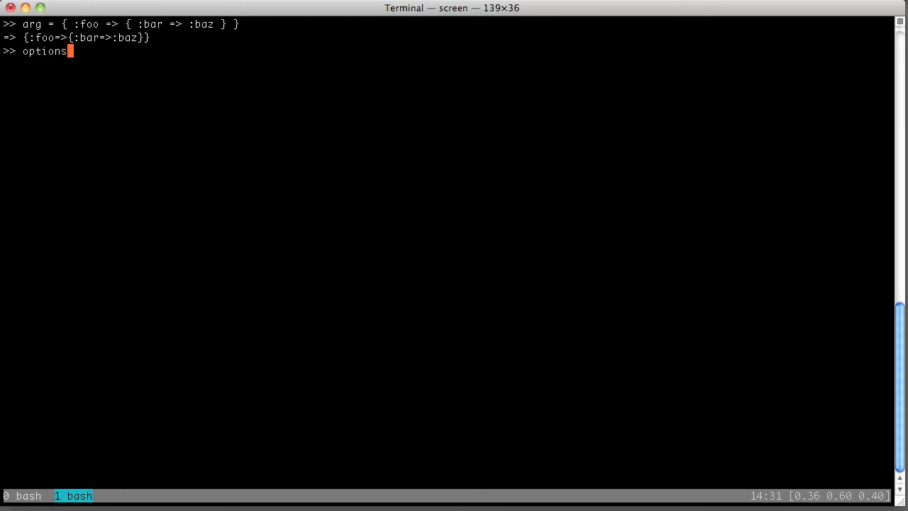
{"action": "type", "text": "= { :foo => { :qux => :quux }"}
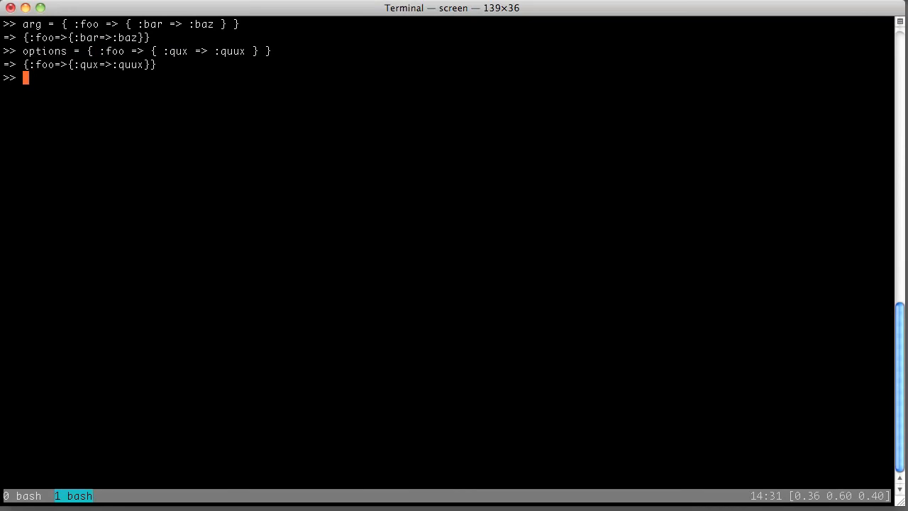
{"action": "type", "text": "options.merge arg"}
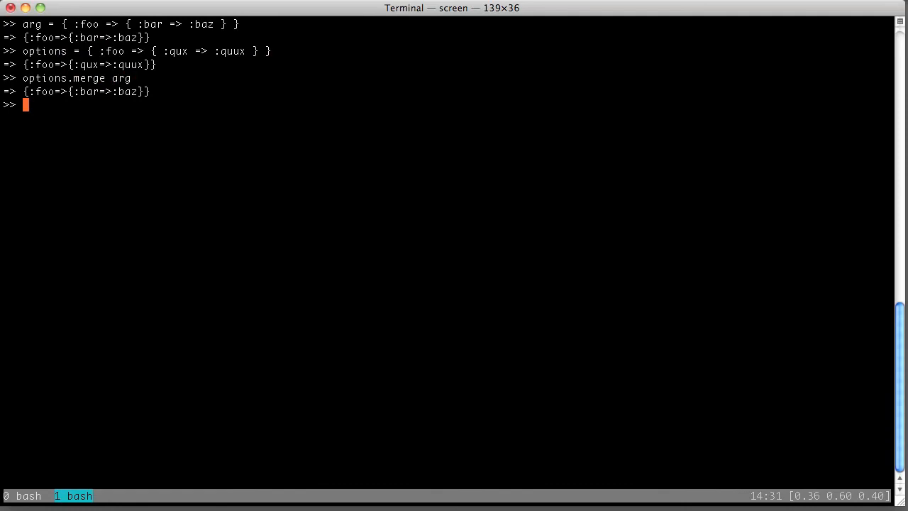
{"action": "type", "text": "op"}
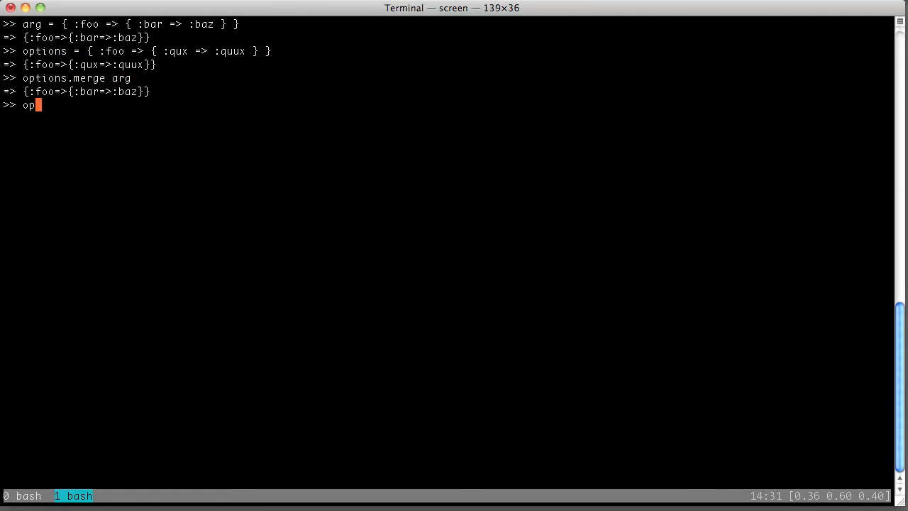